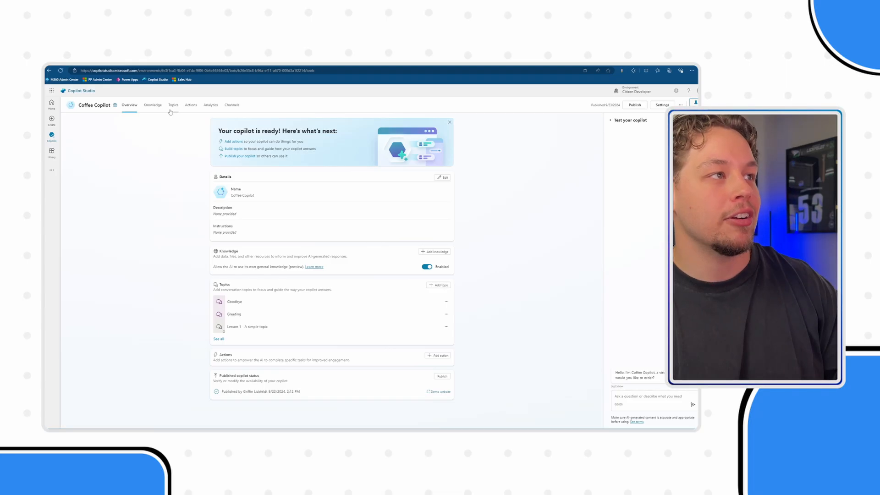
# From the Topics list, open Order Coffee and inspect its opening message's size and type variables.
pyautogui.click(173, 104)
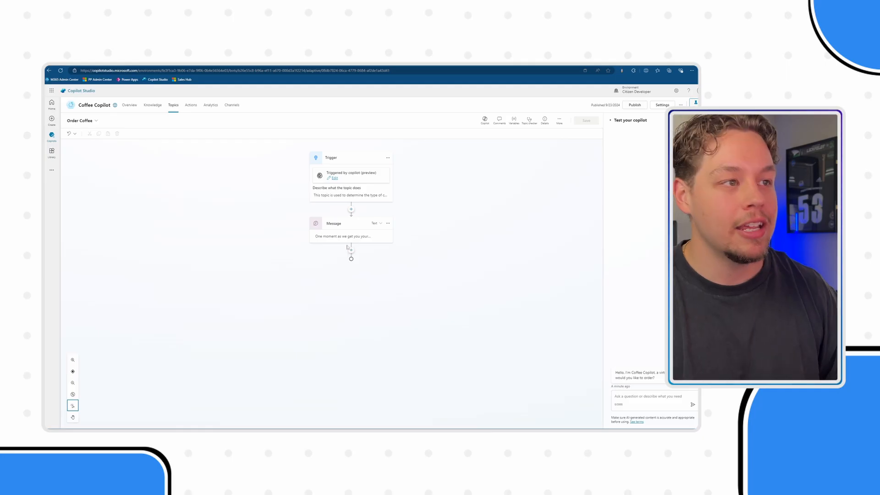
pyautogui.click(351, 235)
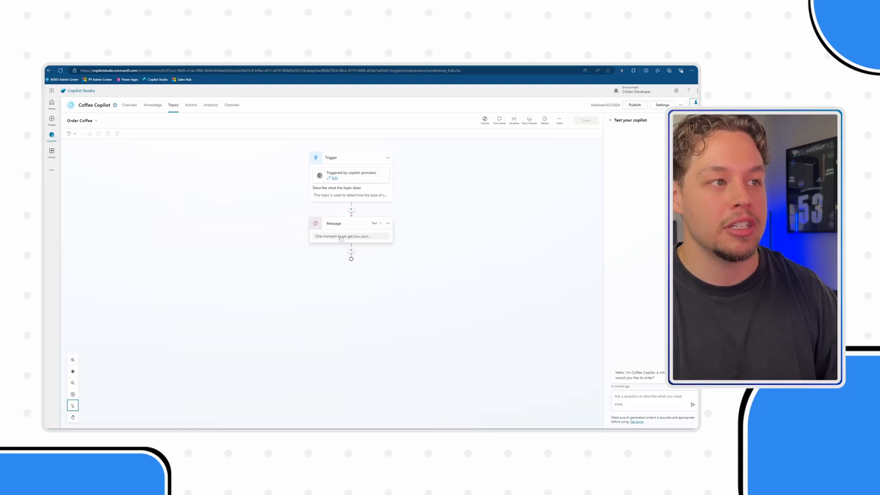
pyautogui.click(342, 235)
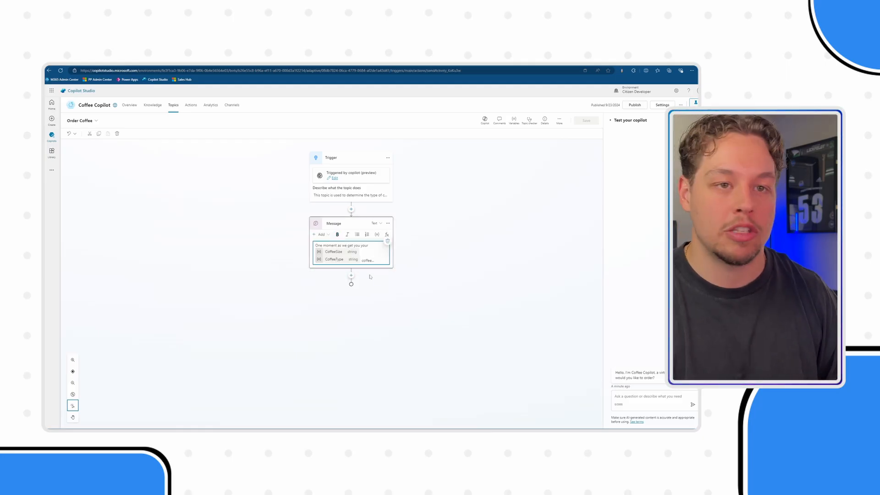
pyautogui.moveTo(411, 285)
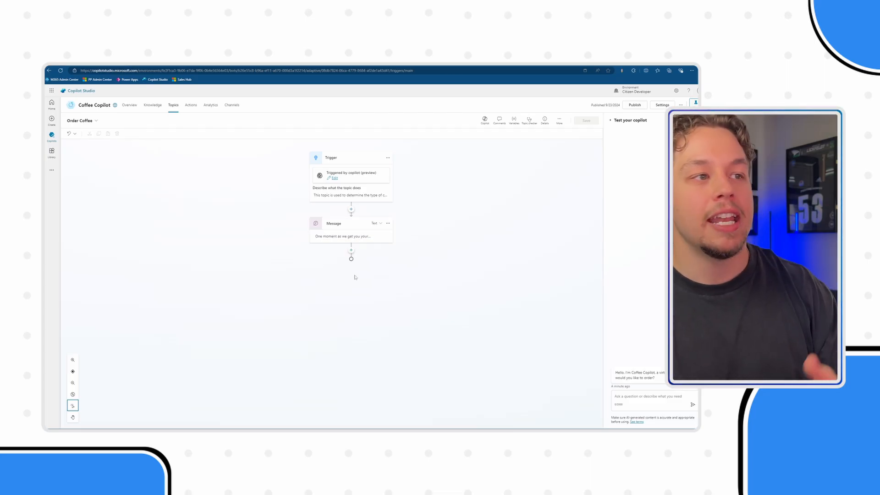
# Add a Call an action node after the message and choose to create a new flow.
pyautogui.click(351, 251)
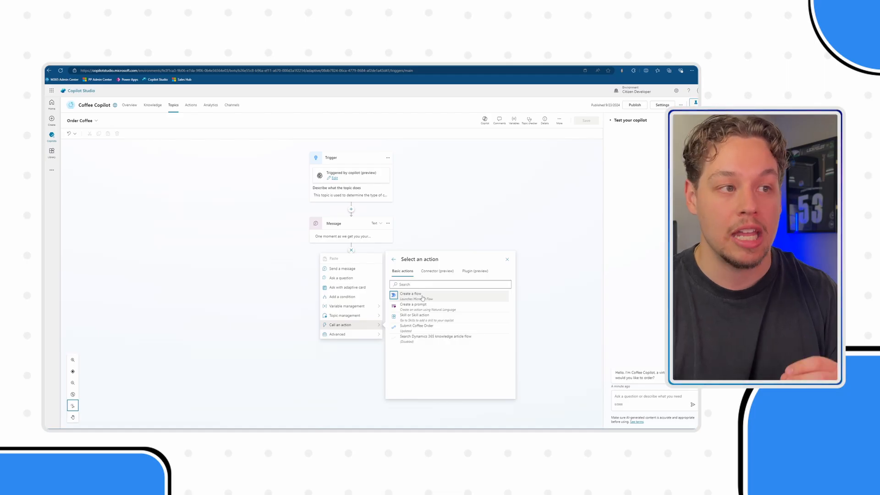
pyautogui.click(410, 294)
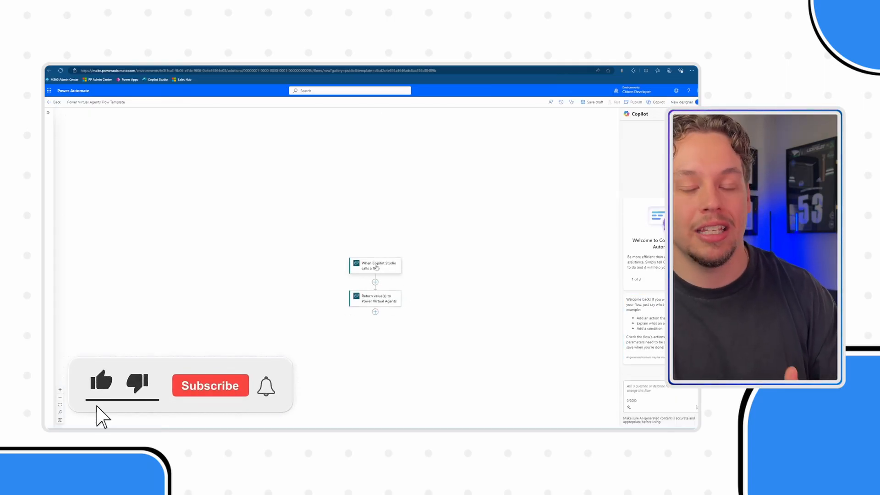
# Browse the Add an action picker between the Copilot Studio trigger and return steps.
pyautogui.click(210, 385)
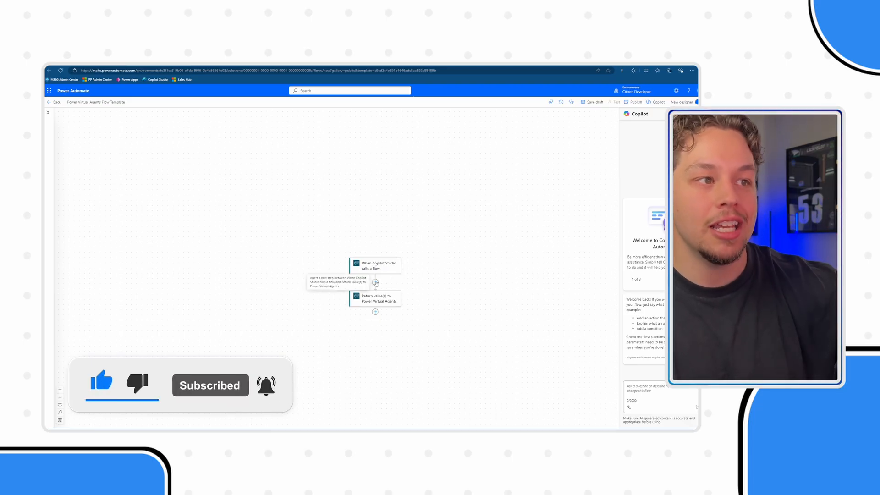
pyautogui.click(375, 282)
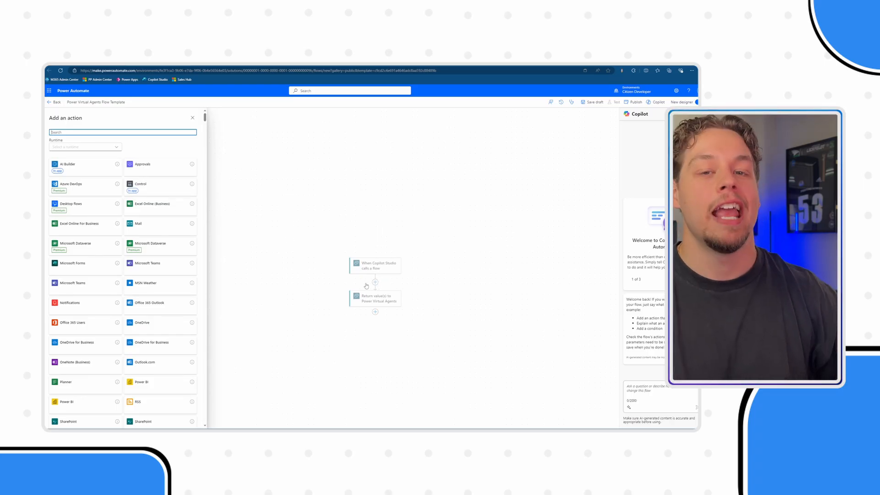
pyautogui.moveTo(342, 264)
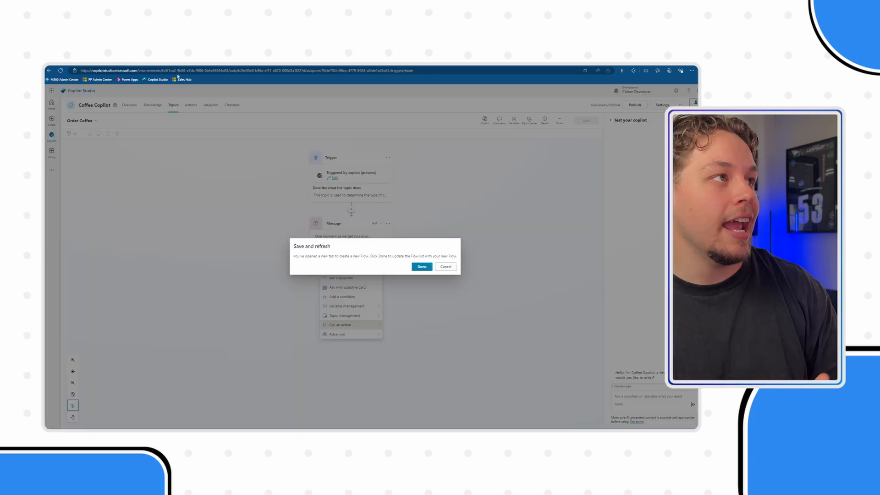
# Refresh the flow list, call Submit Coffee Order from the topic and view its flow details.
pyautogui.click(422, 267)
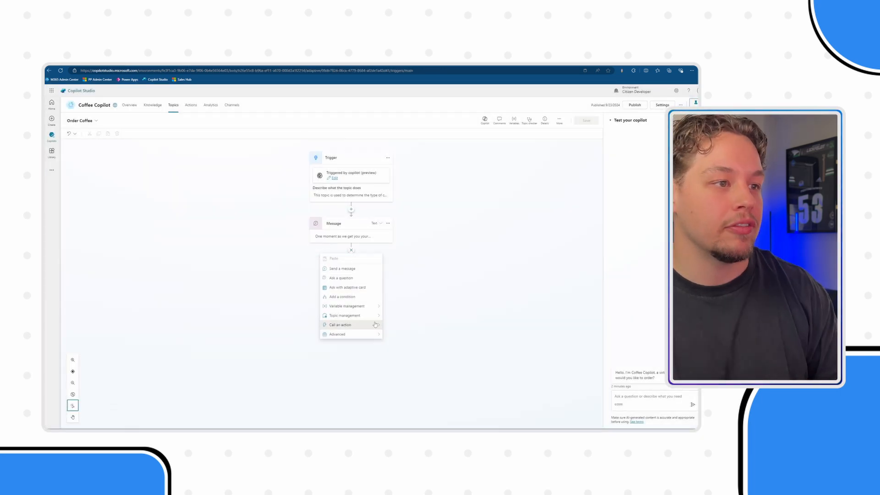
pyautogui.click(339, 325)
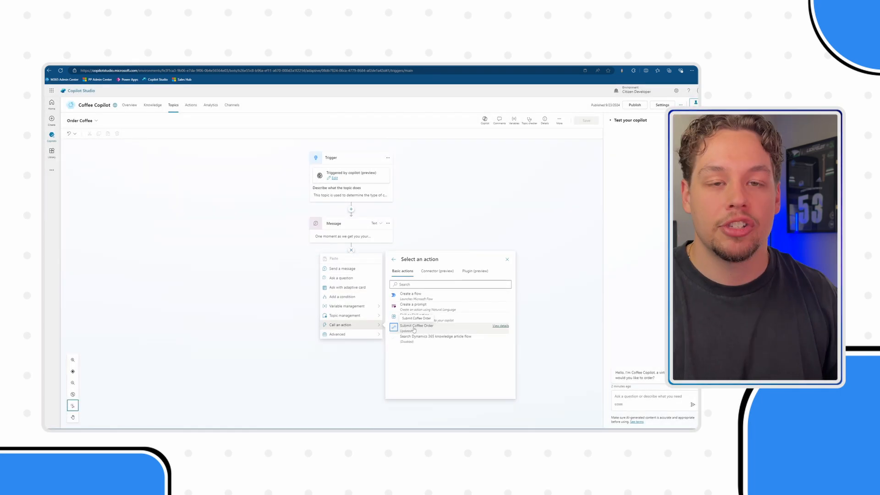
pyautogui.click(417, 325)
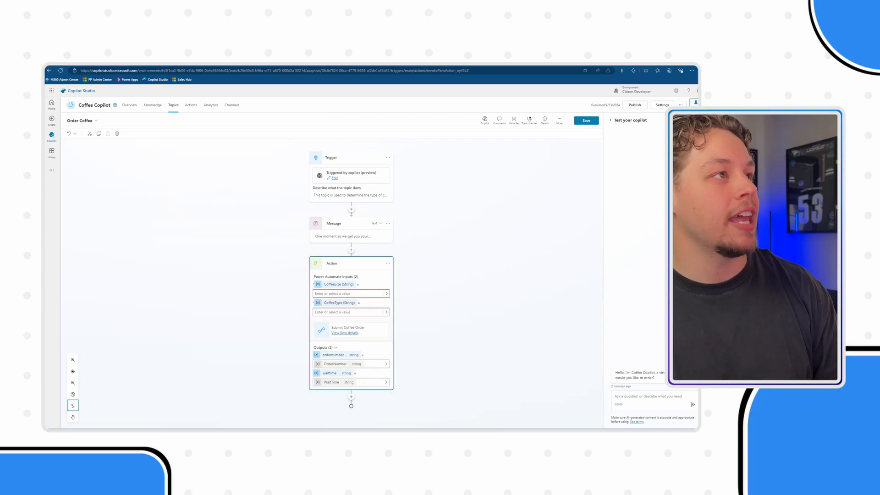
pyautogui.click(340, 332)
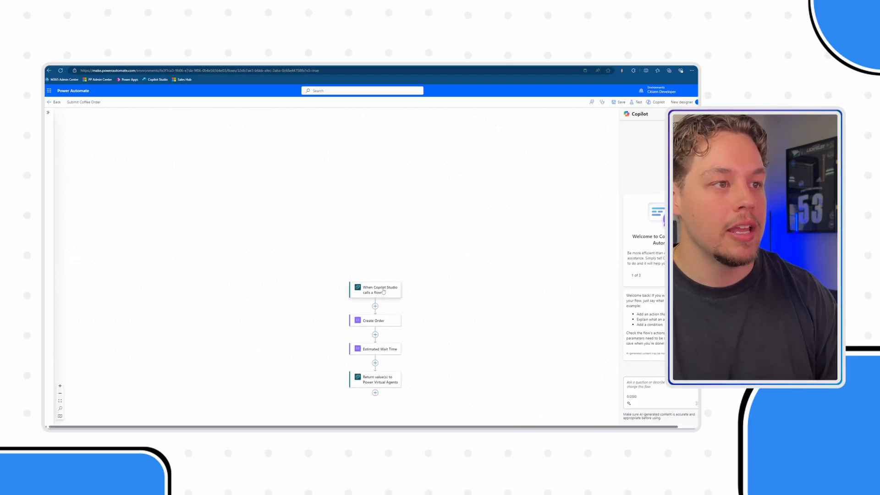
# Inspect the flow's When Copilot Studio calls a flow trigger and its following steps.
pyautogui.click(375, 289)
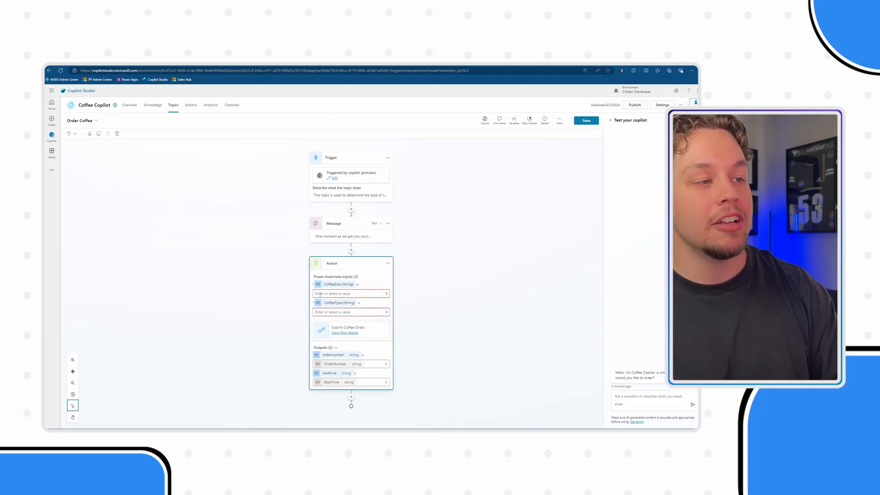
pyautogui.moveTo(386, 294)
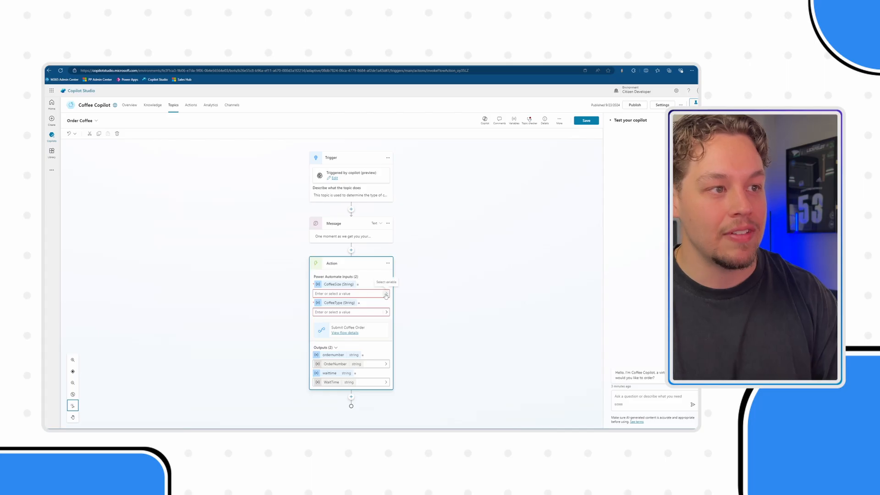
# Set the CoffeeSize input to the formula value "text".
pyautogui.click(386, 293)
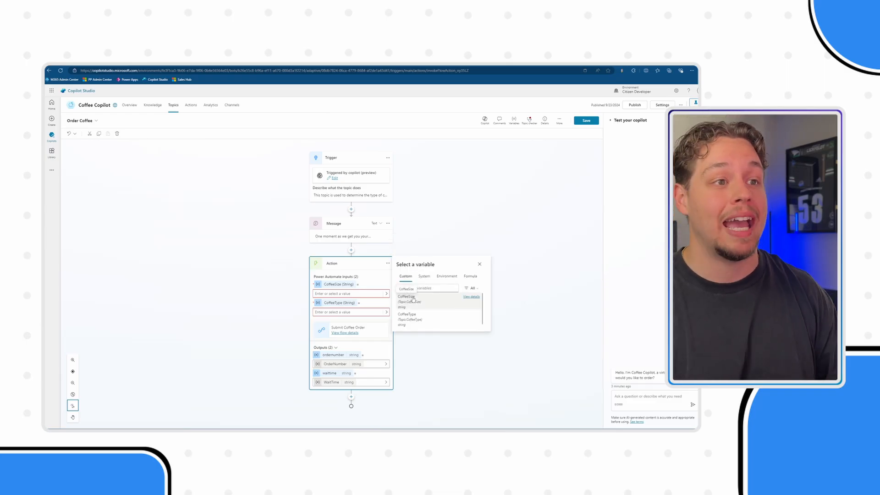
pyautogui.click(469, 276)
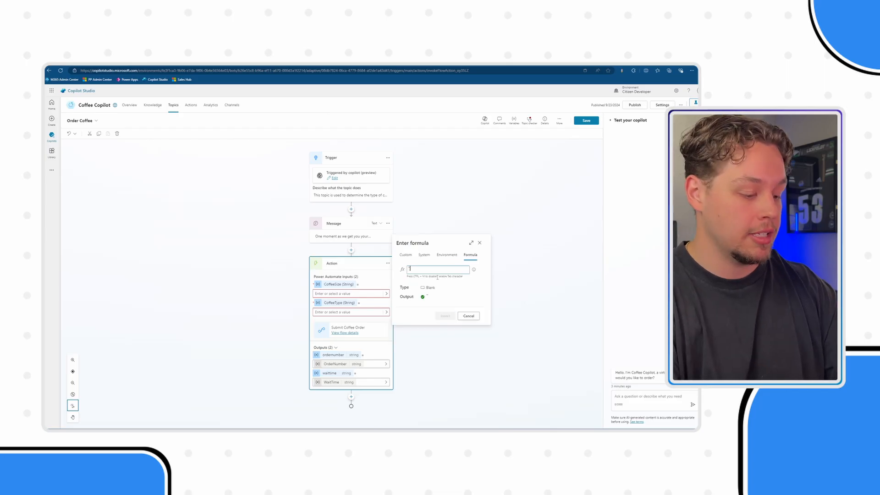
pyautogui.write('"text"')
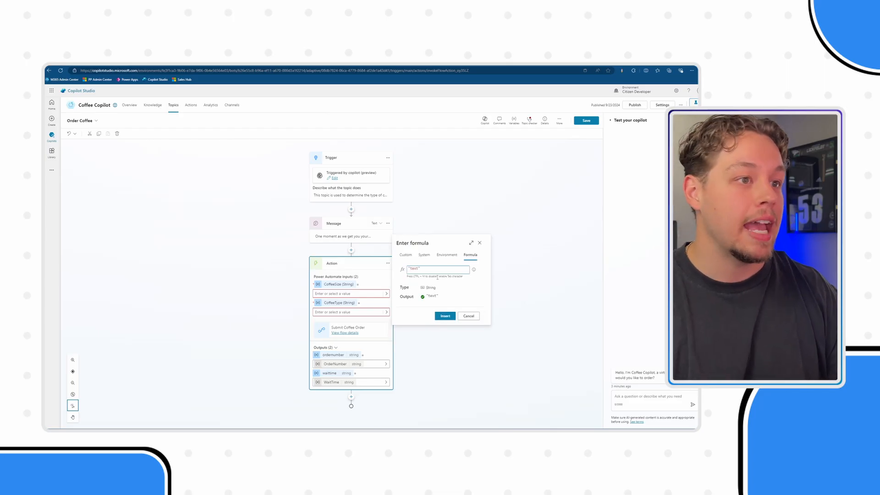
pyautogui.click(444, 315)
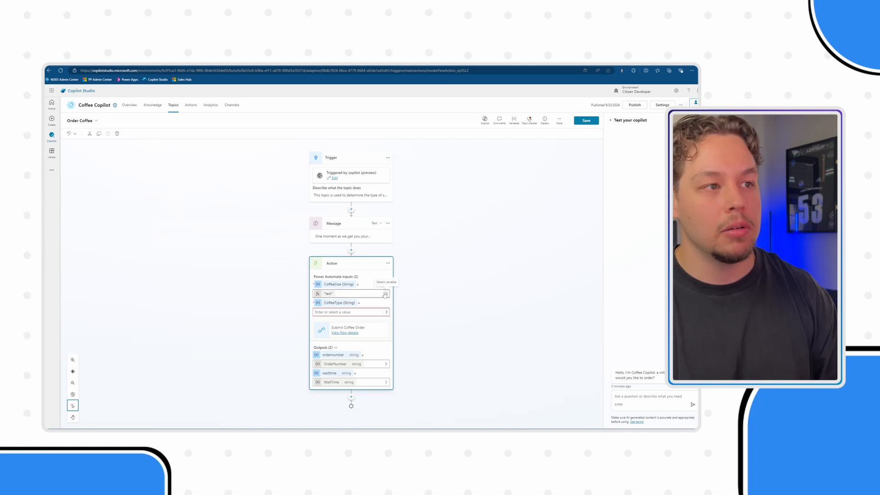
# Map the CoffeeSize and CoffeeType inputs to the topic's matching custom variables.
pyautogui.click(385, 293)
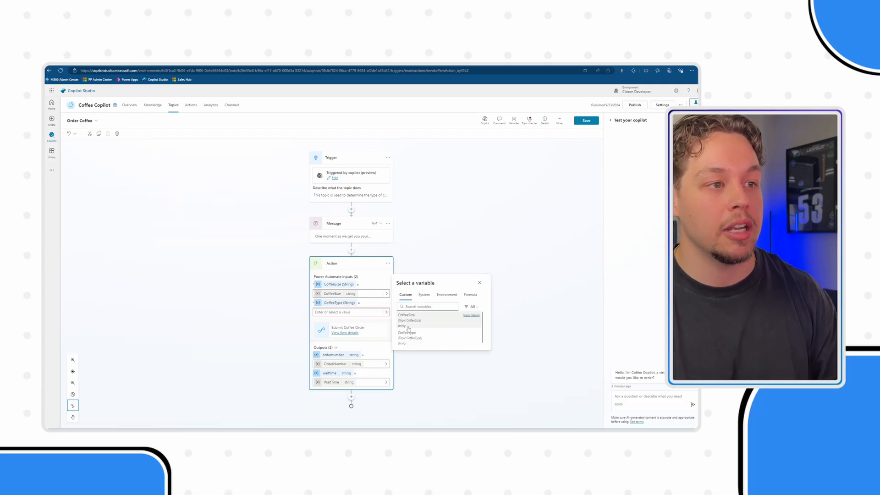
pyautogui.click(407, 336)
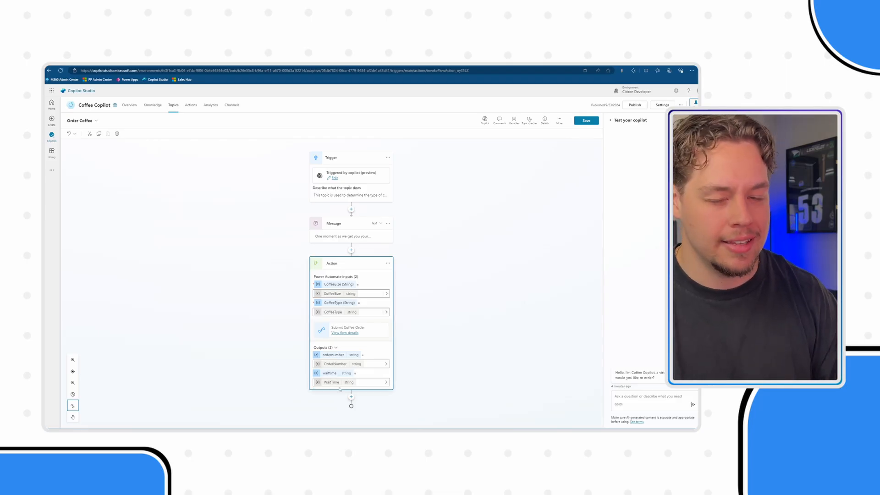
pyautogui.click(351, 397)
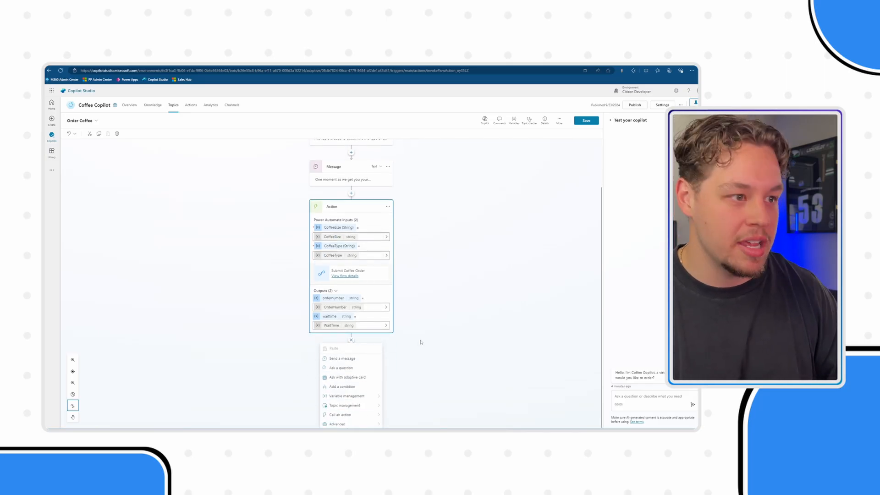
# Add a Send a message node with Order Confirmation and Estimated Wait Time lines.
pyautogui.click(341, 358)
pyautogui.write('Order Confirmation:')
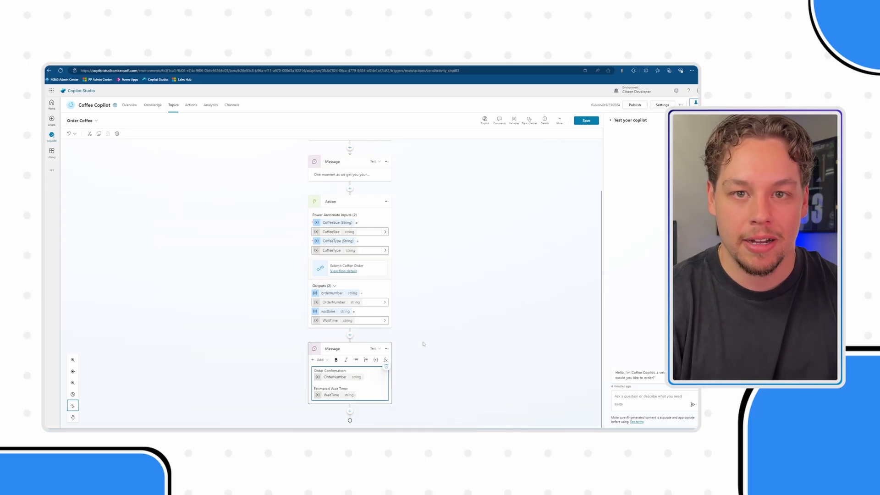
pyautogui.moveTo(640, 153)
pyautogui.write('I want to order a small light roast coffee please')
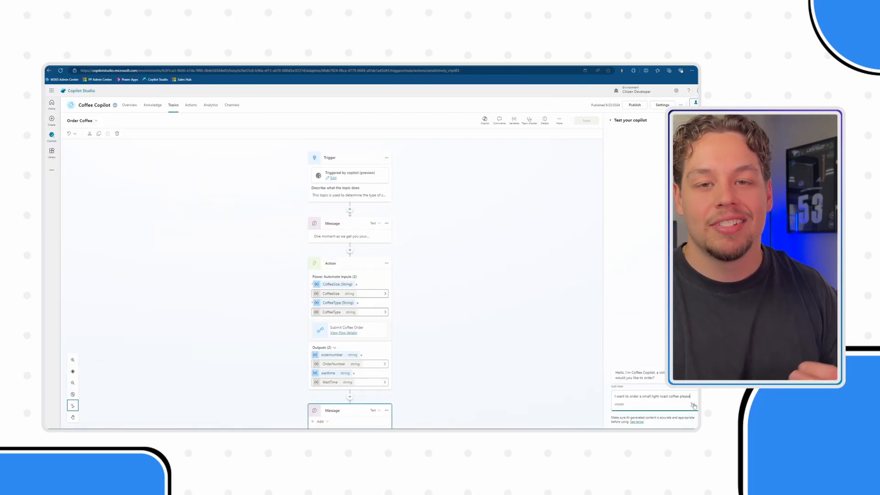
# Send a small light roast order in the test chat and receive the confirmation and wait time.
pyautogui.click(694, 406)
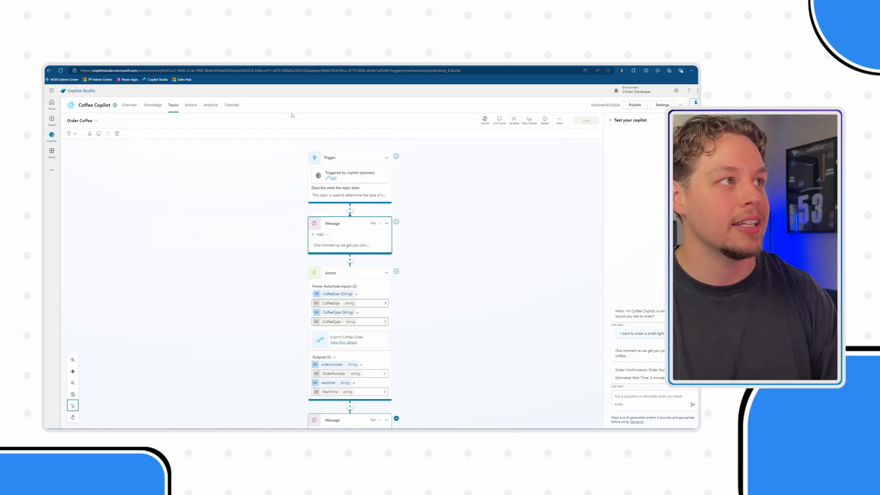
pyautogui.click(342, 342)
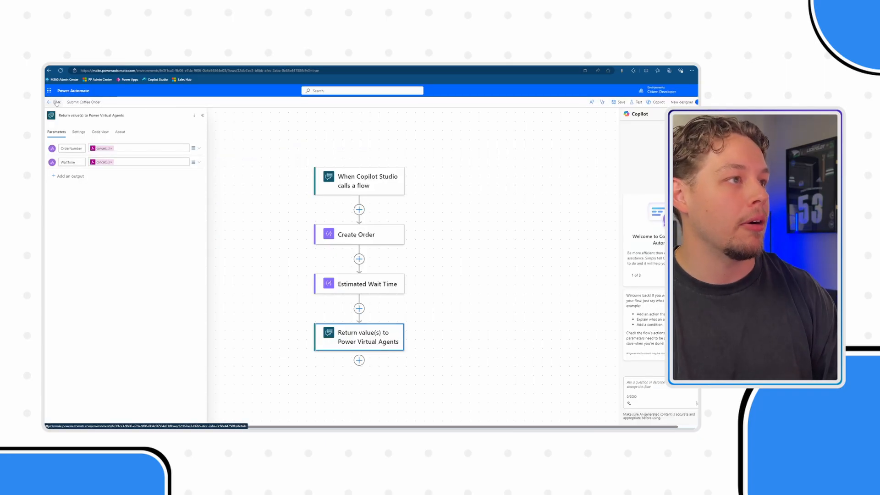
# View the flow's latest successful run and the Create Order step's inputs and outputs.
pyautogui.click(51, 101)
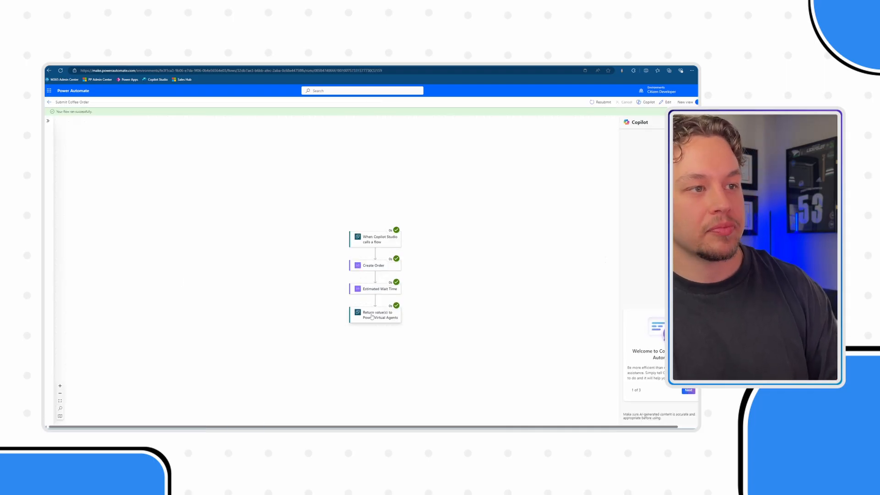
pyautogui.click(374, 265)
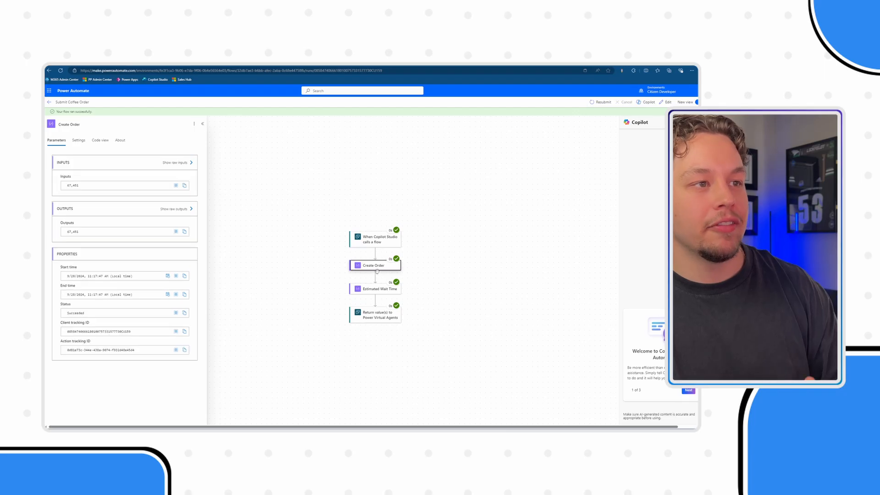